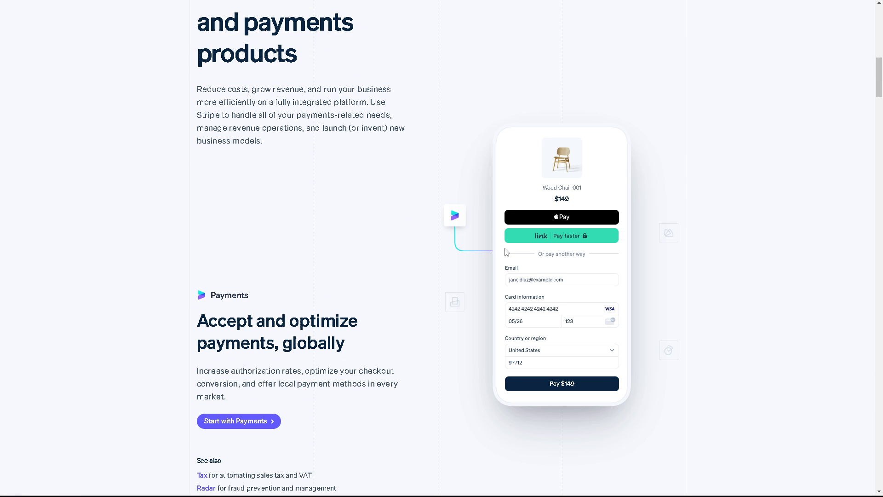
- From the Stripe homepage, reach Sign in and switch to the Sign up form for a new account
{"action": "scroll", "scroll_direction": "down", "scroll_amount": 3}
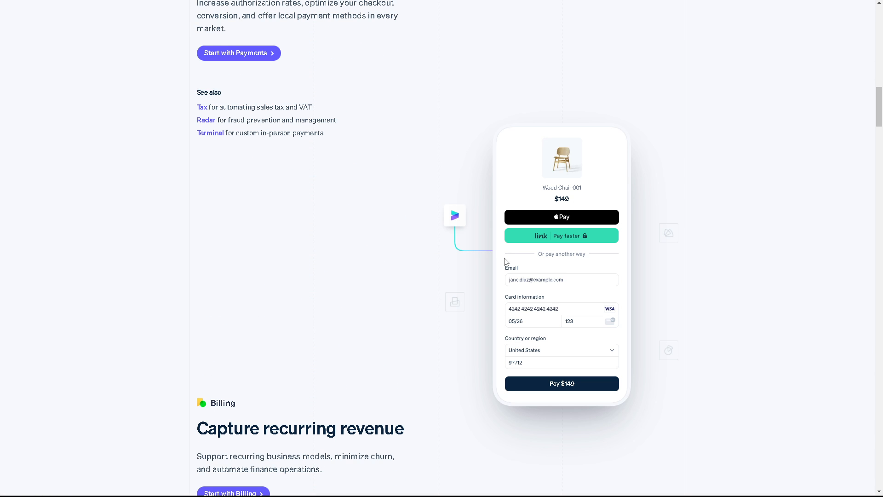
{"action": "scroll", "scroll_direction": "down", "scroll_amount": 3}
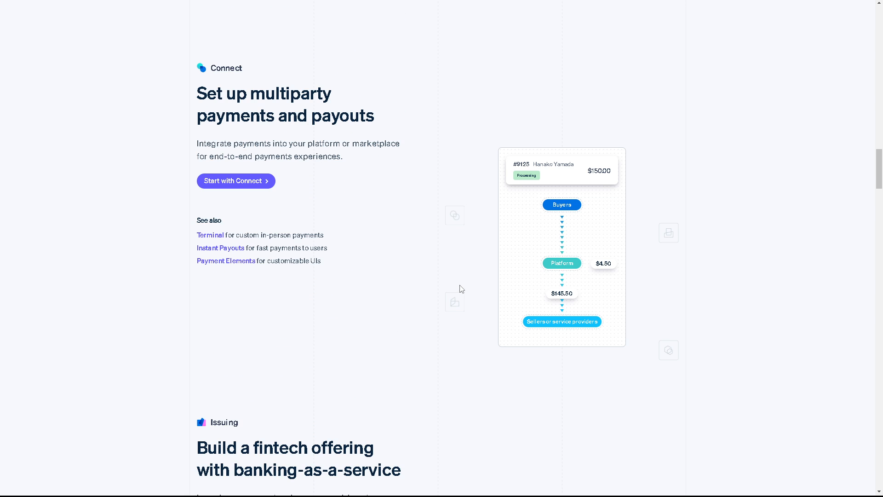
{"action": "scroll", "scroll_direction": "down", "scroll_amount": 3}
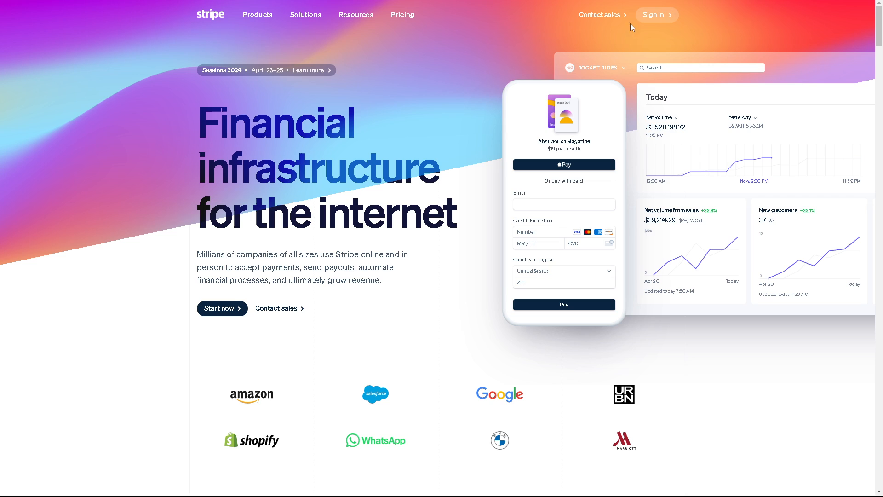
{"action": "mouse_move", "coordinate": [264, 213]}
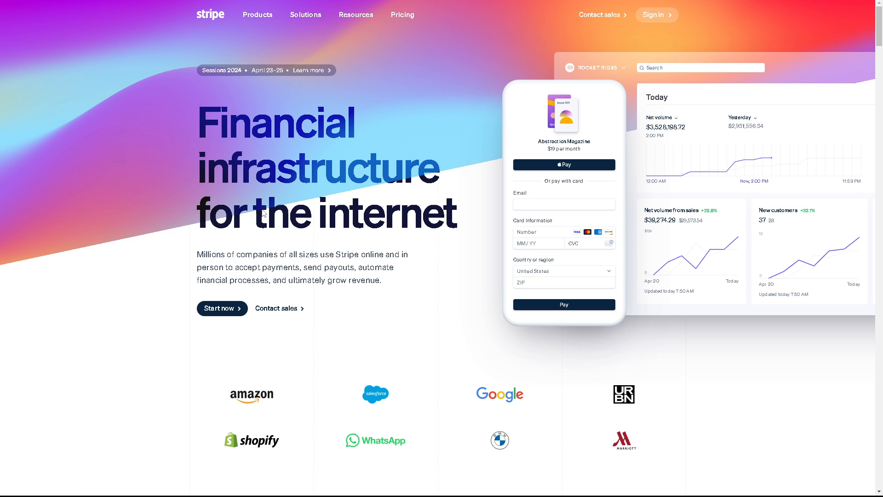
{"action": "left_click", "coordinate": [653, 14]}
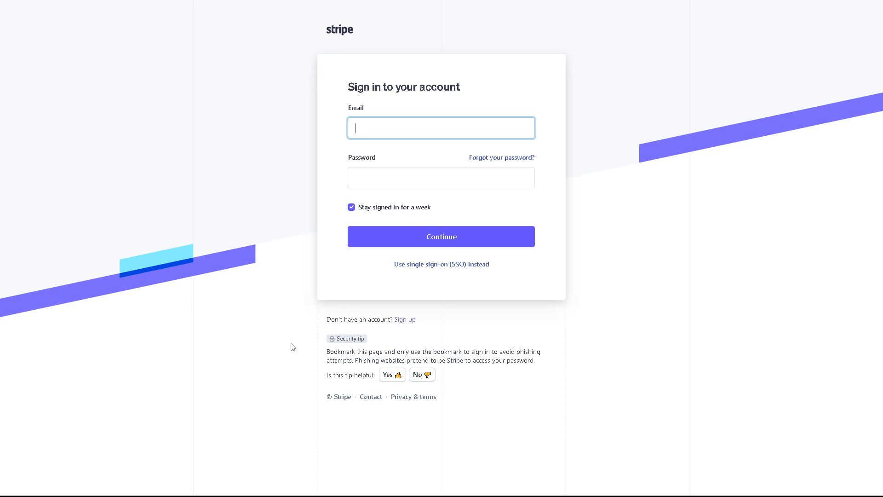
{"action": "mouse_move", "coordinate": [405, 320]}
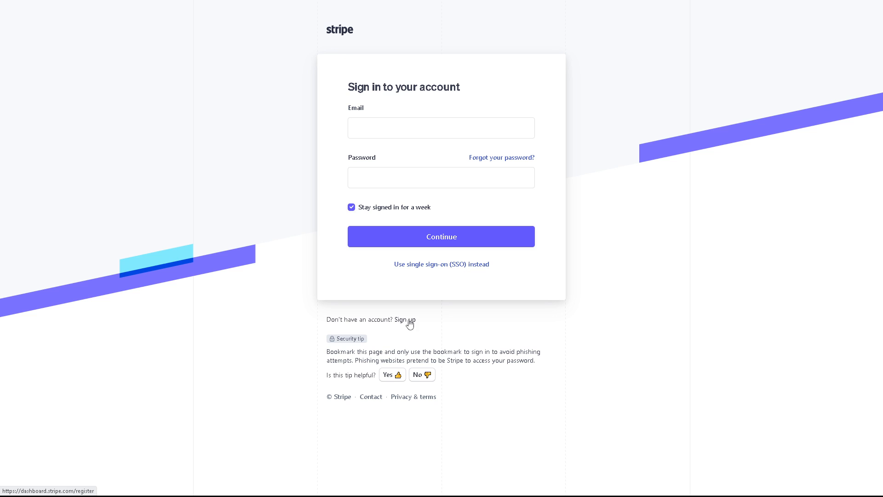
{"action": "left_click", "coordinate": [404, 320]}
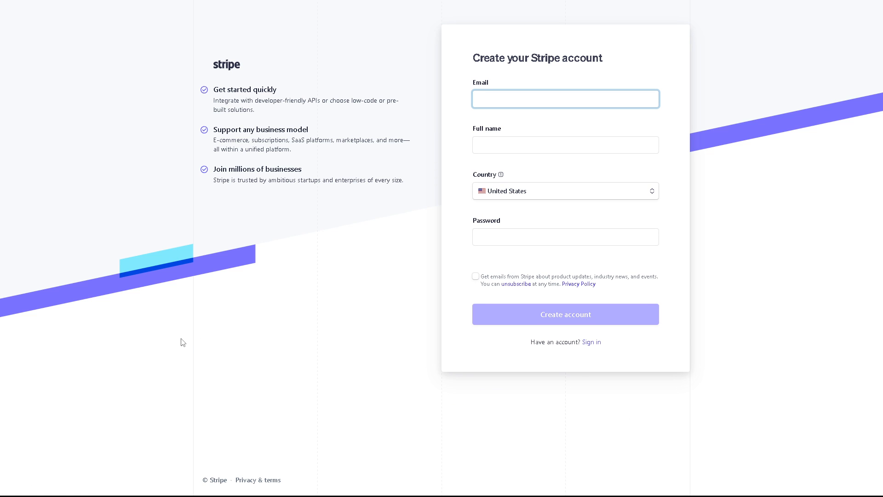
{"action": "mouse_move", "coordinate": [249, 381]}
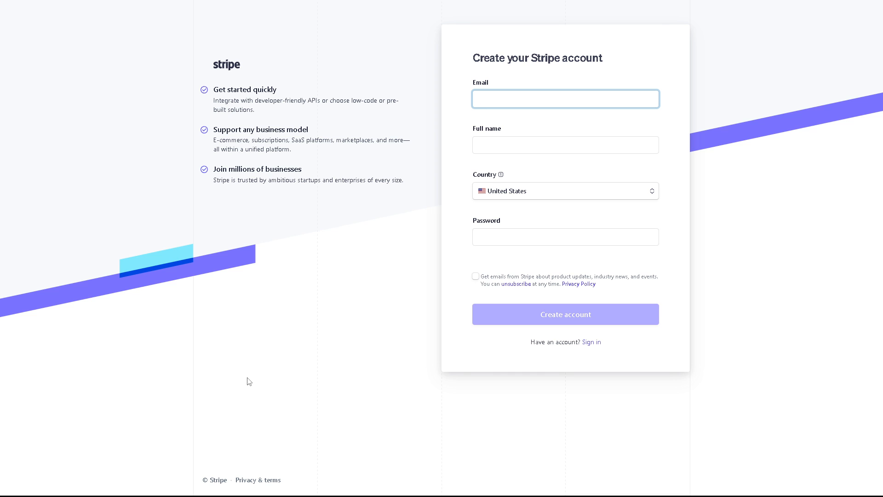
{"action": "mouse_move", "coordinate": [333, 313]}
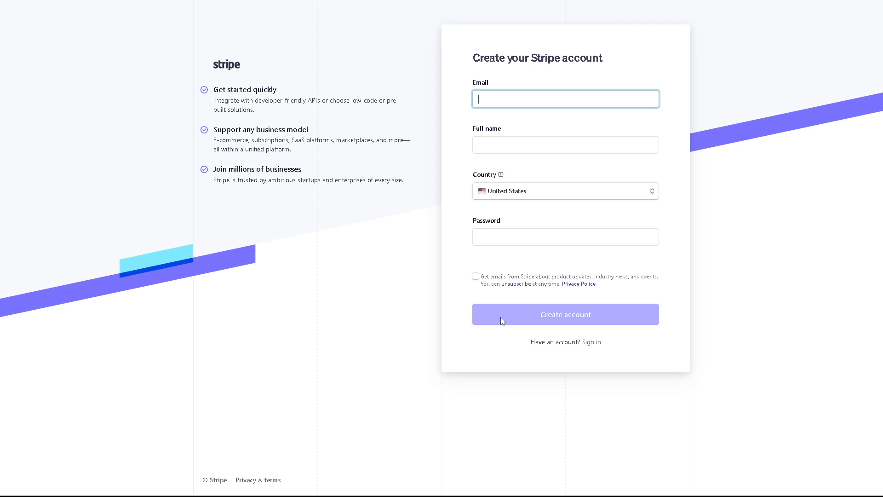
{"action": "mouse_move", "coordinate": [506, 316]}
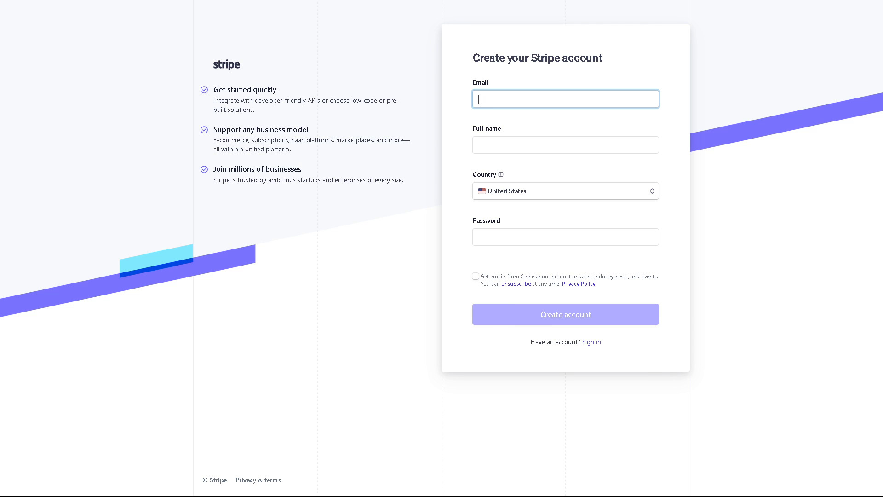
- Create the account and land on the test-mode Dashboard home with its getting-started guide
{"action": "left_click", "coordinate": [565, 314]}
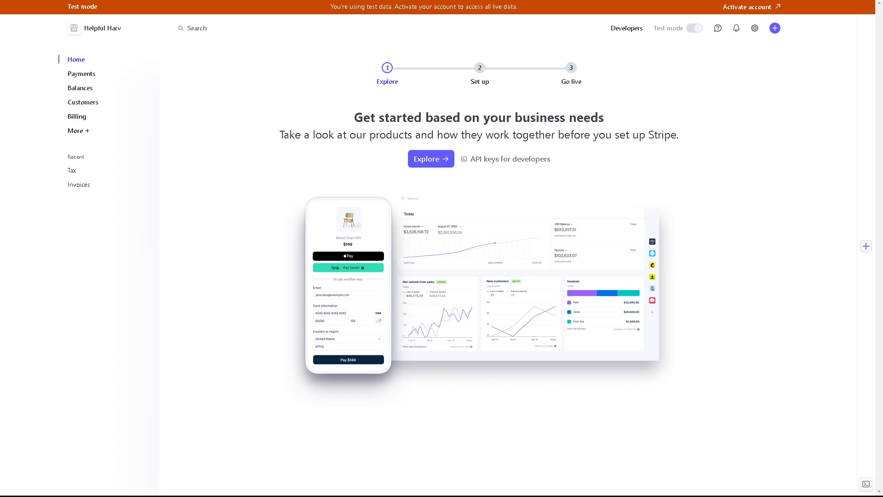
{"action": "mouse_move", "coordinate": [609, 107]}
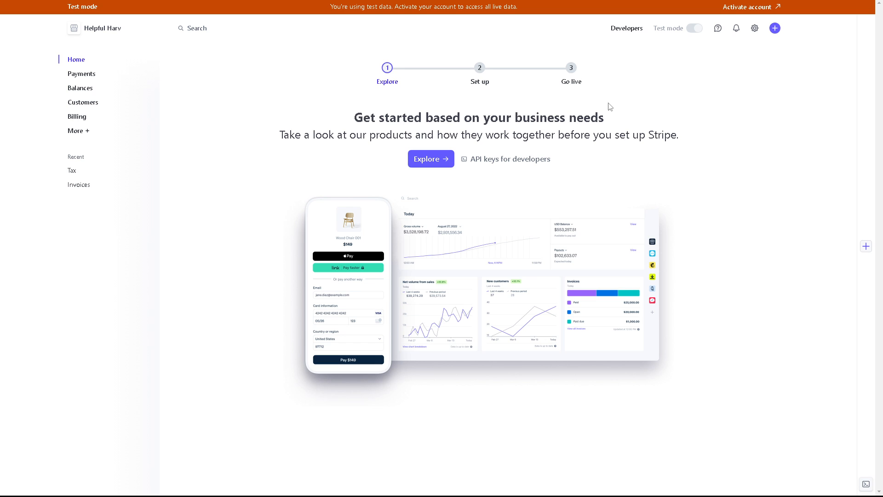
{"action": "mouse_move", "coordinate": [705, 57]}
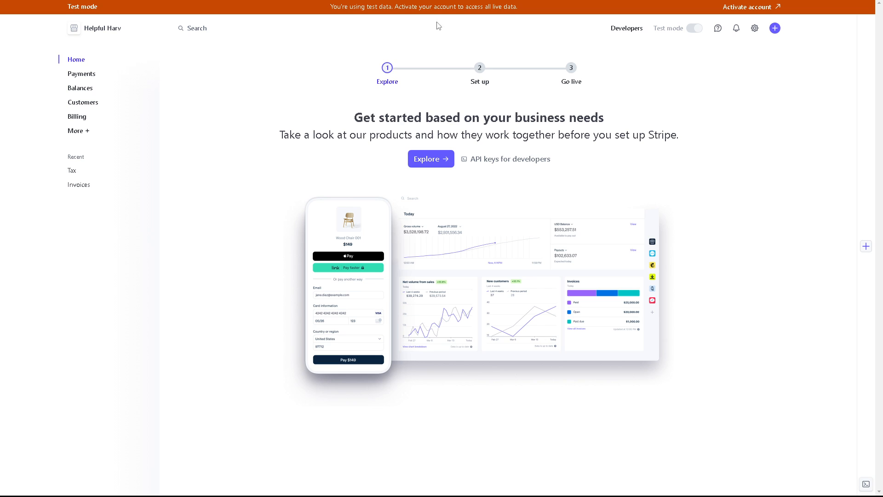
{"action": "mouse_move", "coordinate": [341, 14]}
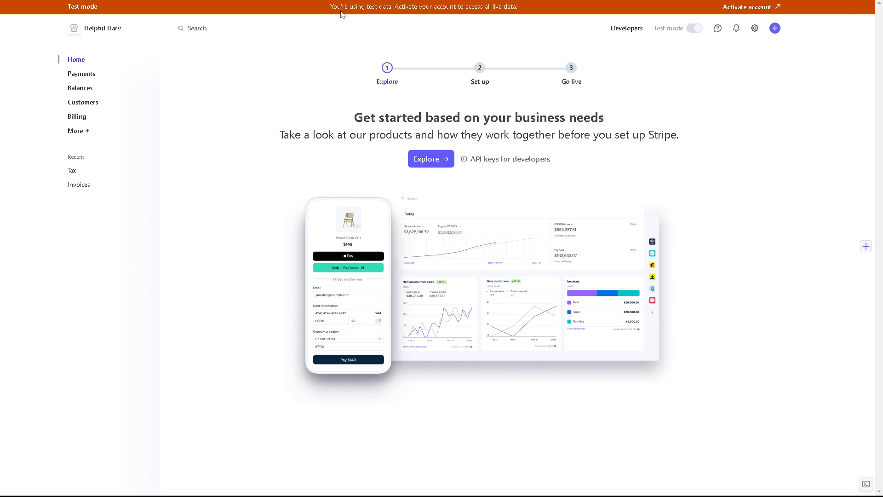
{"action": "mouse_move", "coordinate": [426, 5]}
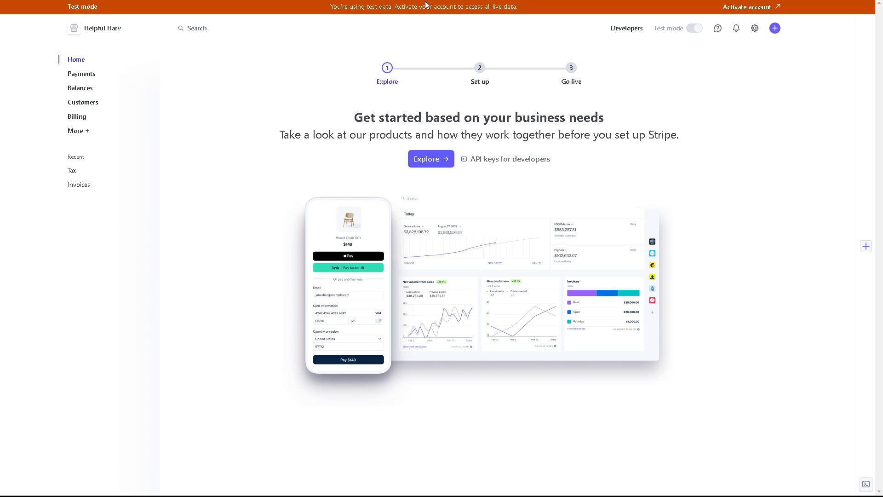
{"action": "mouse_move", "coordinate": [430, 7]}
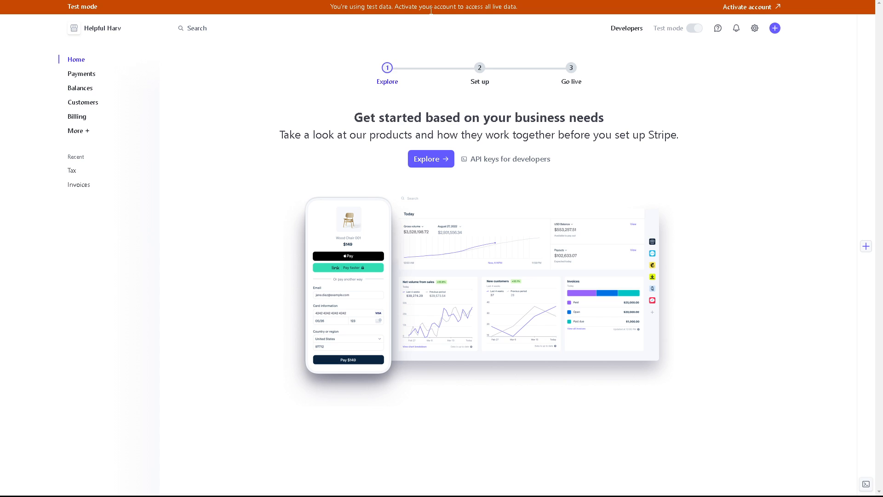
{"action": "mouse_move", "coordinate": [540, 12]}
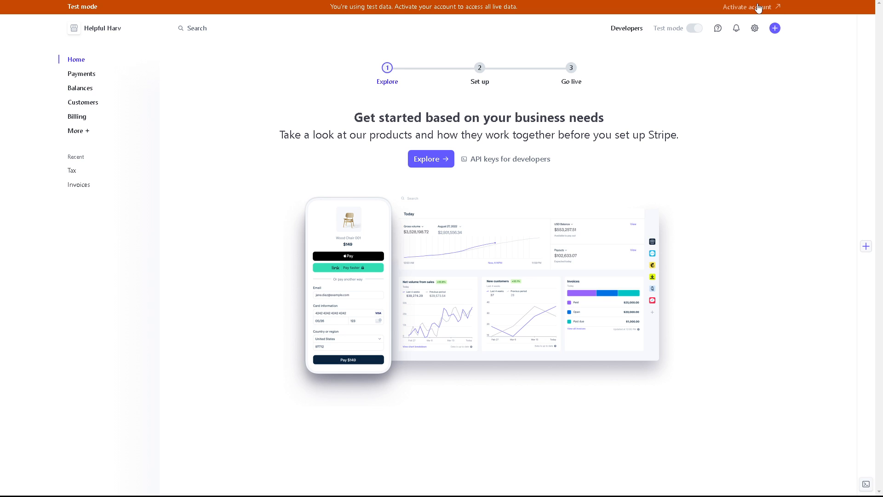
{"action": "mouse_move", "coordinate": [694, 29]}
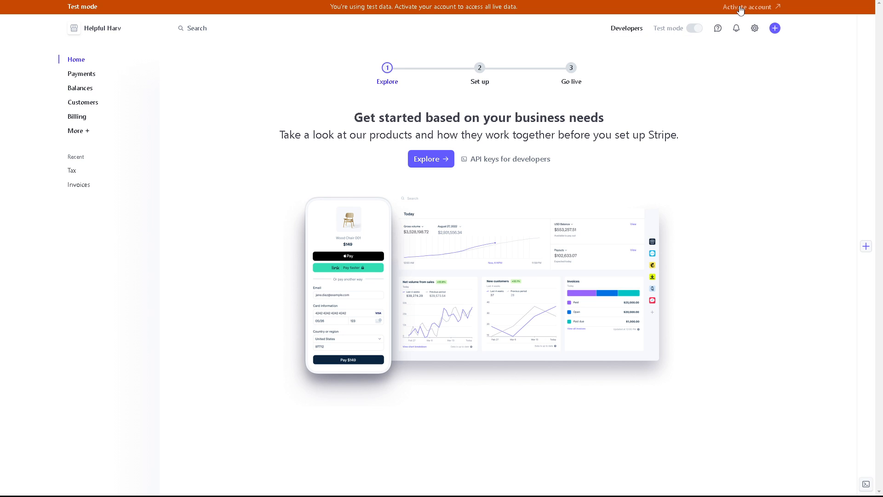
- Start Activate Payments with business location United States and business type Individual
{"action": "left_click", "coordinate": [747, 6]}
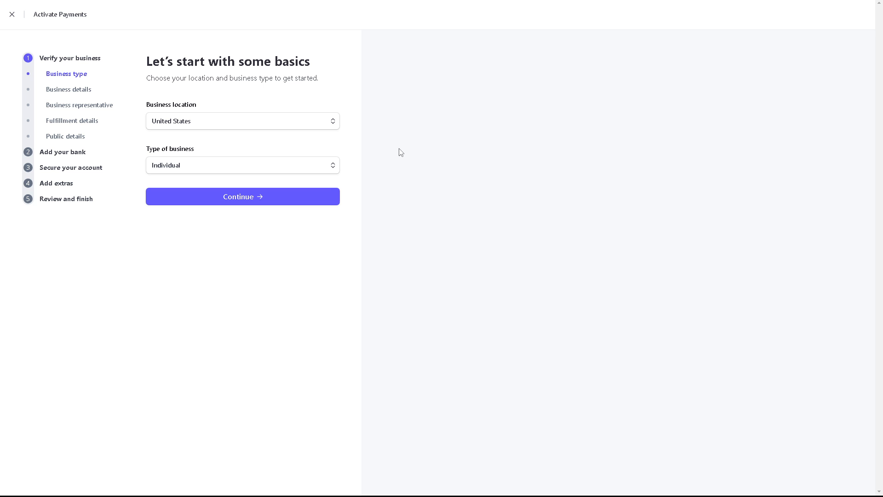
{"action": "mouse_move", "coordinate": [81, 220]}
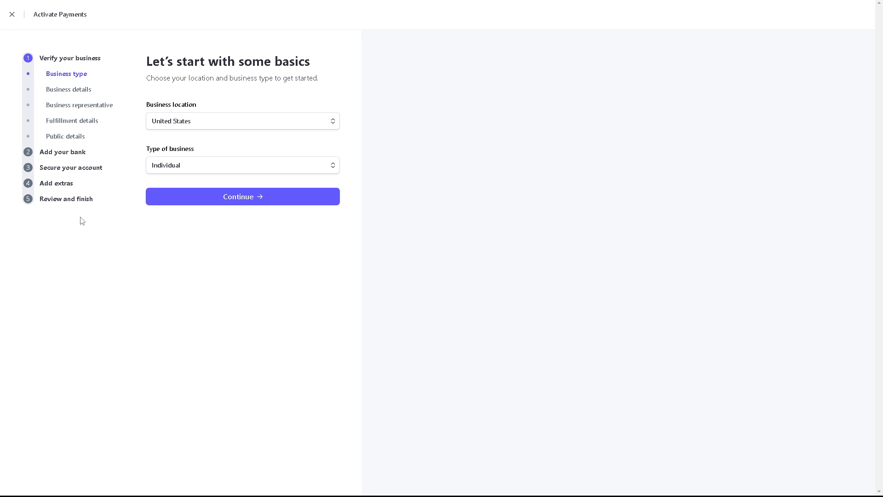
{"action": "mouse_move", "coordinate": [327, 193]}
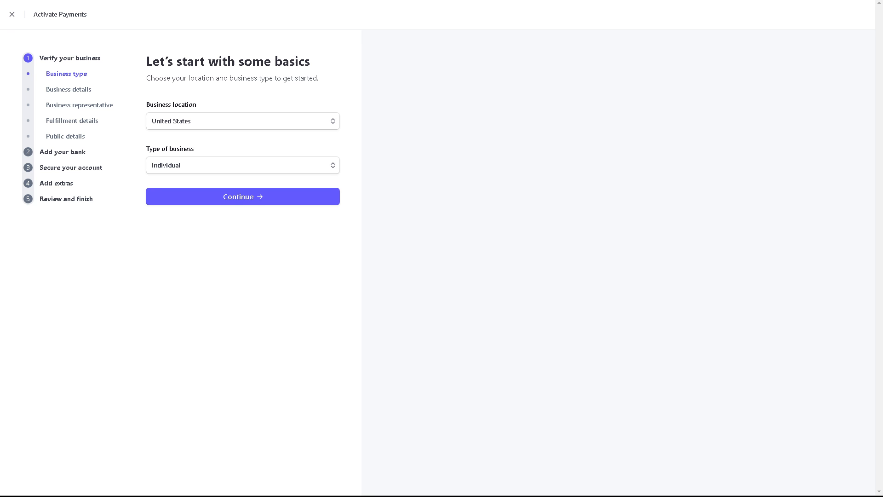
{"action": "mouse_move", "coordinate": [675, 167]}
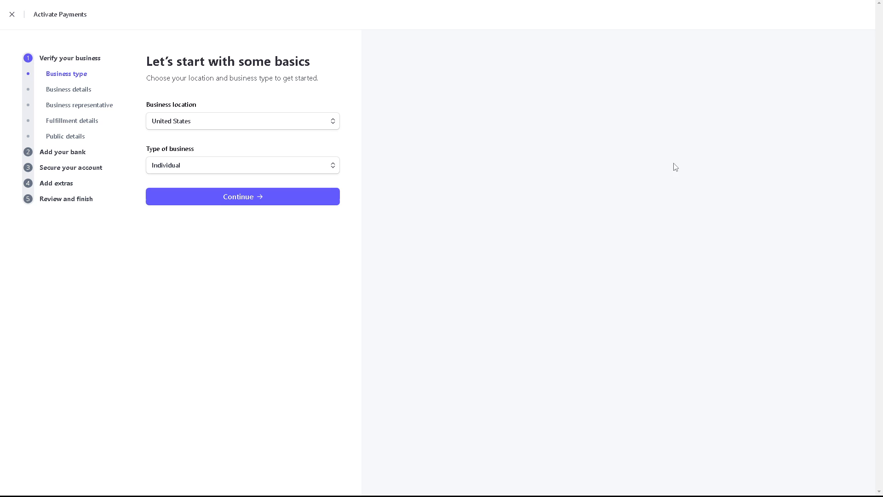
{"action": "left_click", "coordinate": [242, 165]}
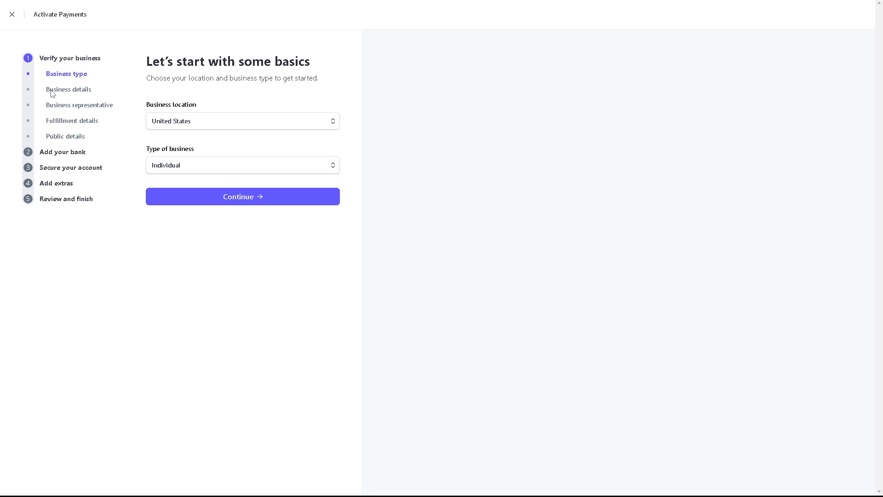
{"action": "mouse_move", "coordinate": [83, 171]}
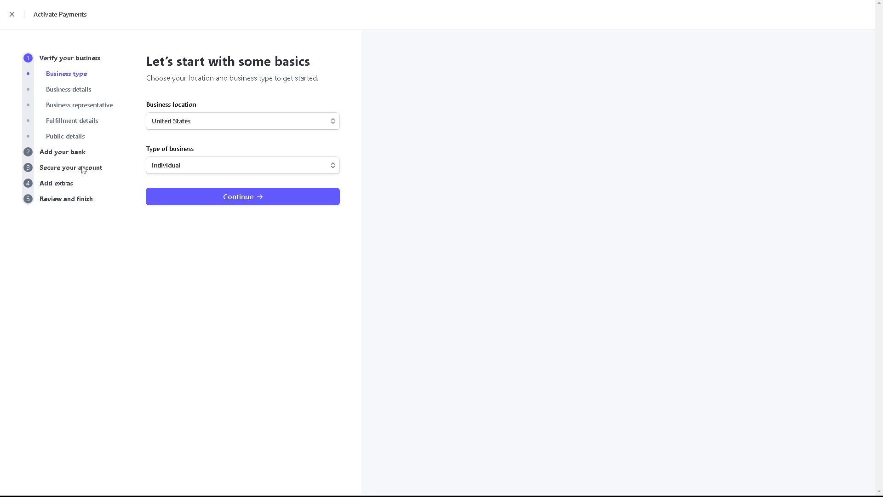
{"action": "mouse_move", "coordinate": [779, 257]}
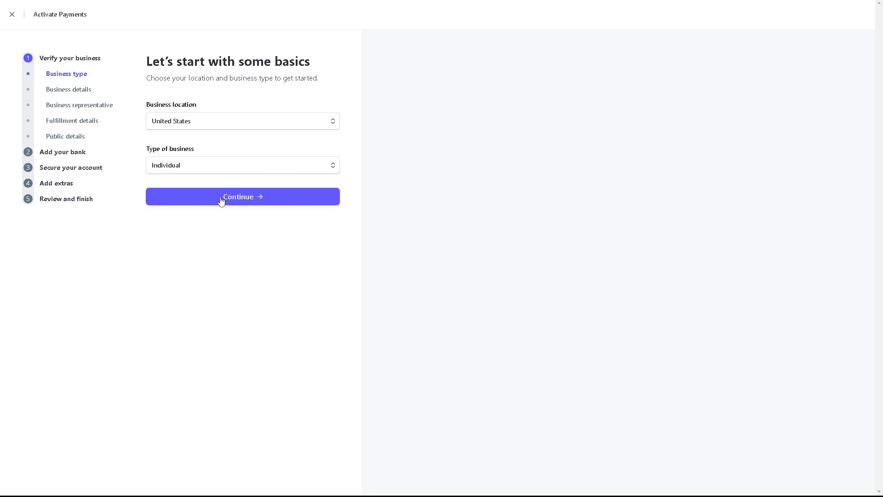
{"action": "left_click", "coordinate": [242, 196]}
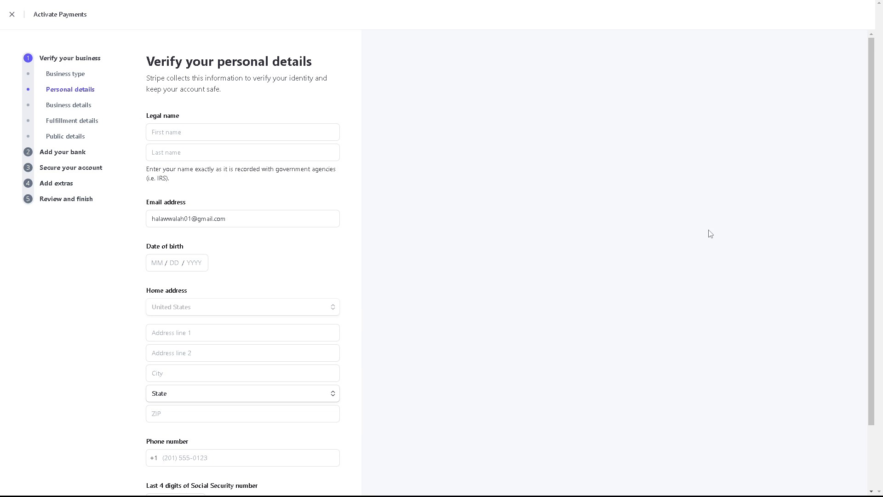
{"action": "mouse_move", "coordinate": [378, 152]}
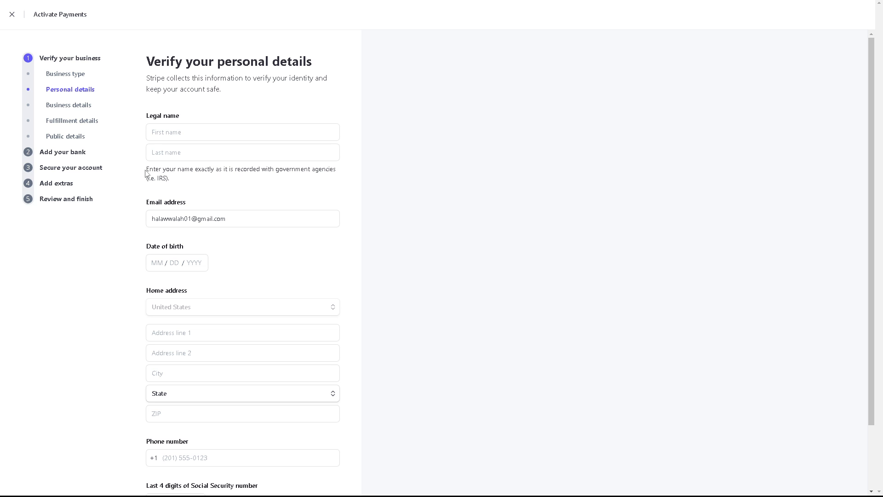
{"action": "mouse_move", "coordinate": [222, 178]}
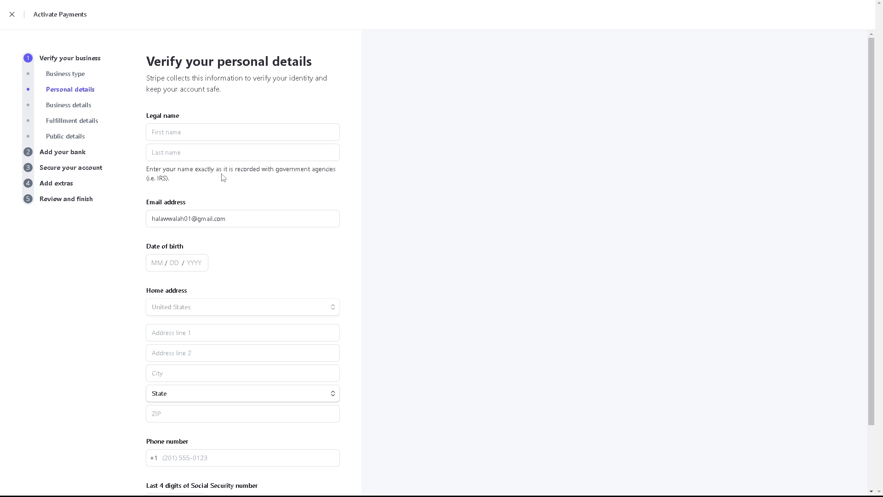
{"action": "mouse_move", "coordinate": [250, 177]}
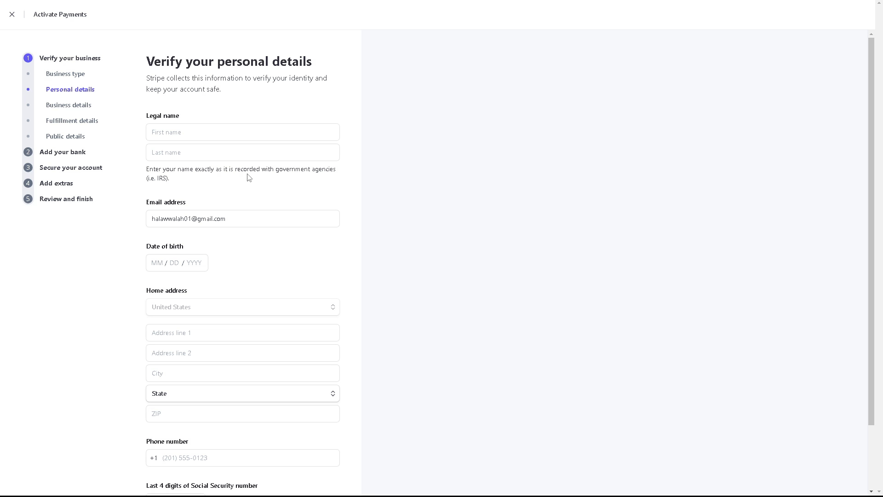
{"action": "mouse_move", "coordinate": [199, 186]}
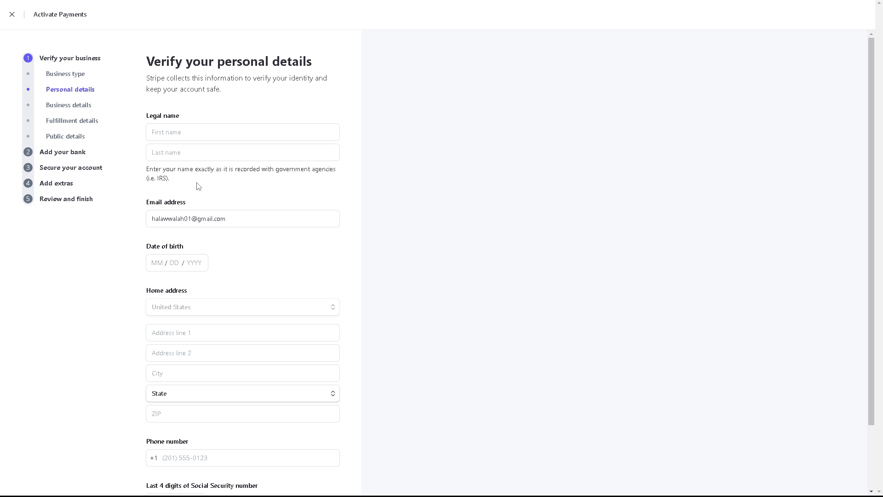
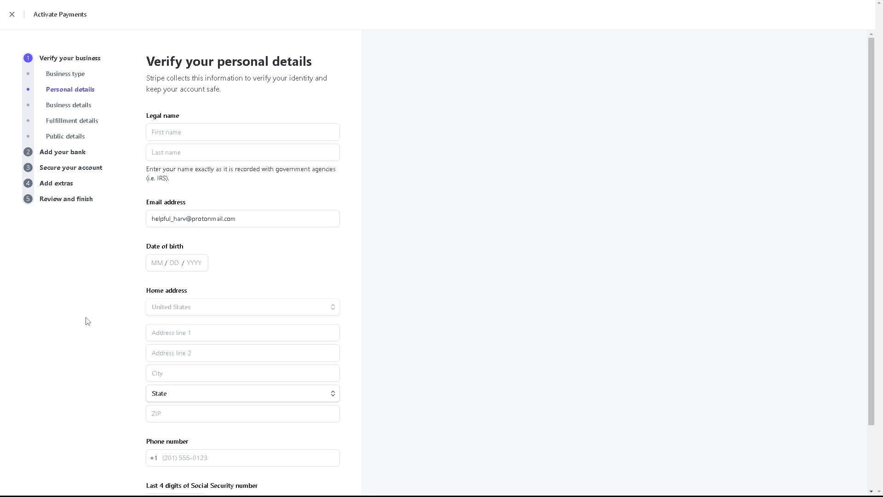
{"action": "scroll", "scroll_direction": "down", "scroll_amount": 3}
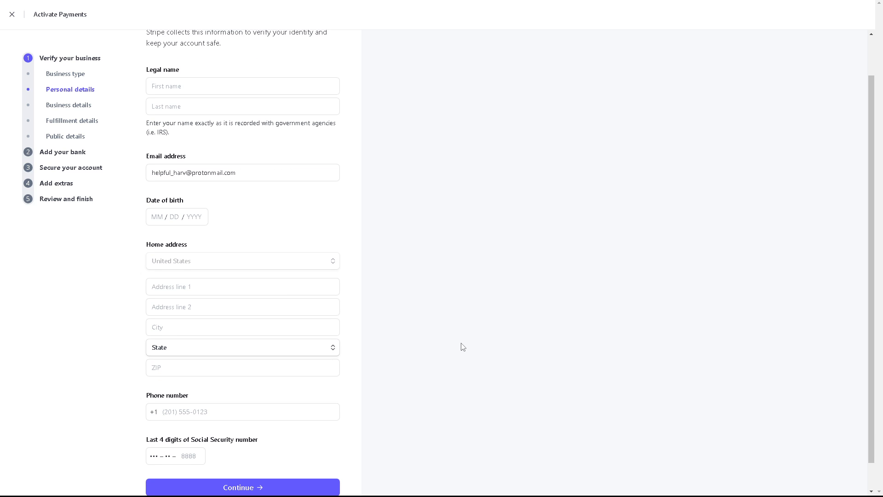
{"action": "scroll", "scroll_direction": "down", "scroll_amount": 3}
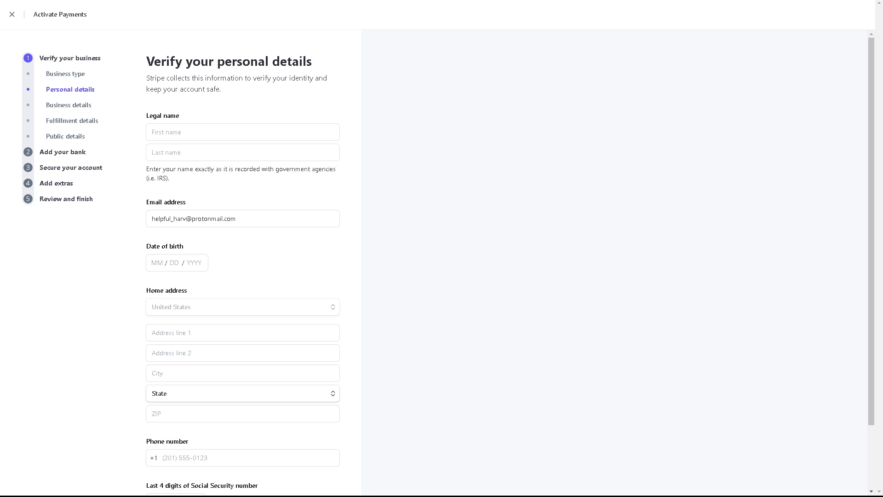
{"action": "mouse_move", "coordinate": [4, 40]}
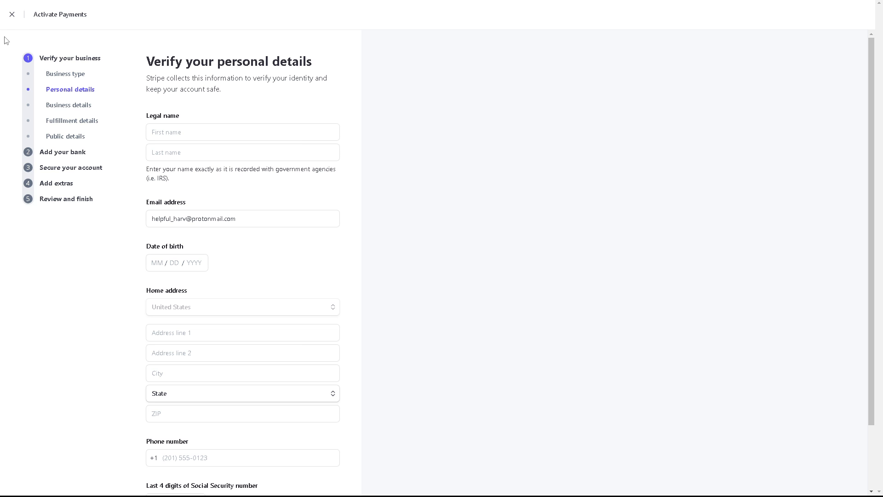
{"action": "mouse_move", "coordinate": [75, 164]}
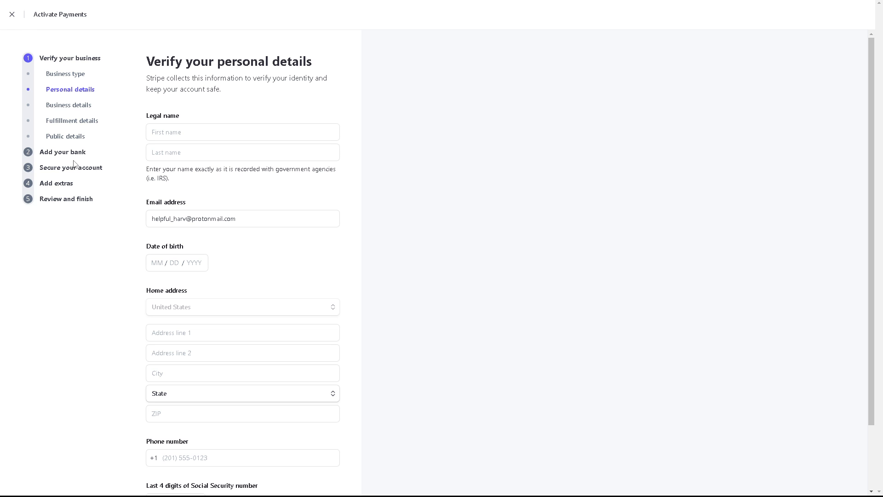
{"action": "mouse_move", "coordinate": [78, 176]}
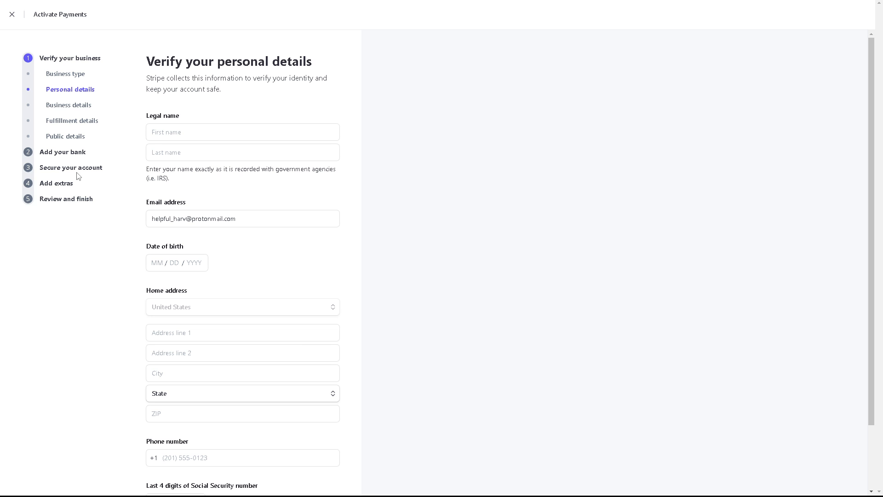
{"action": "mouse_move", "coordinate": [72, 183]}
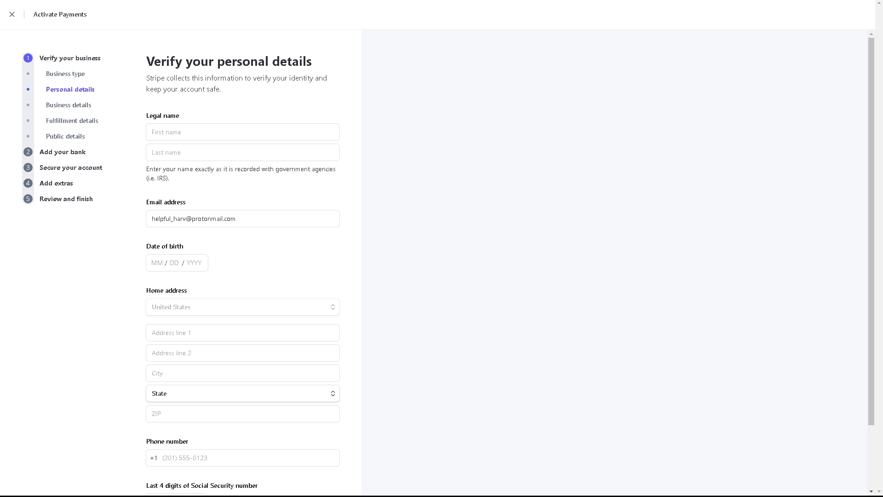
{"action": "scroll", "scroll_direction": "down", "scroll_amount": 3}
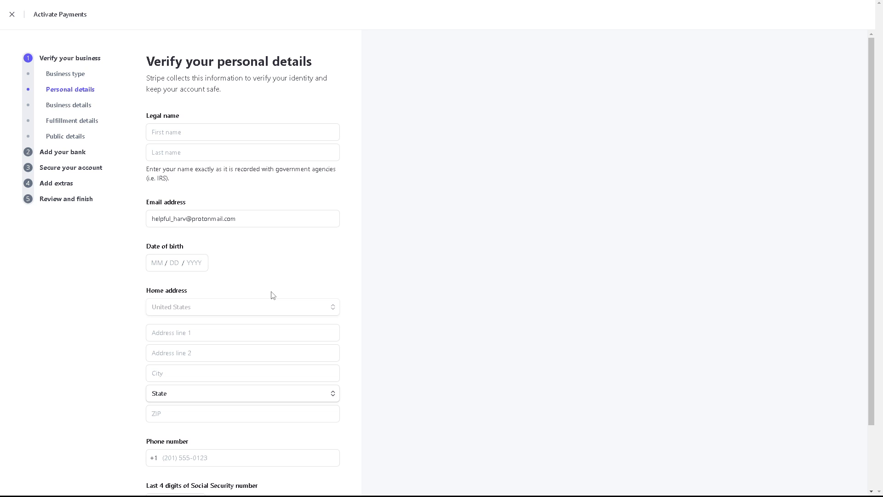
{"action": "scroll", "scroll_direction": "down", "scroll_amount": 3}
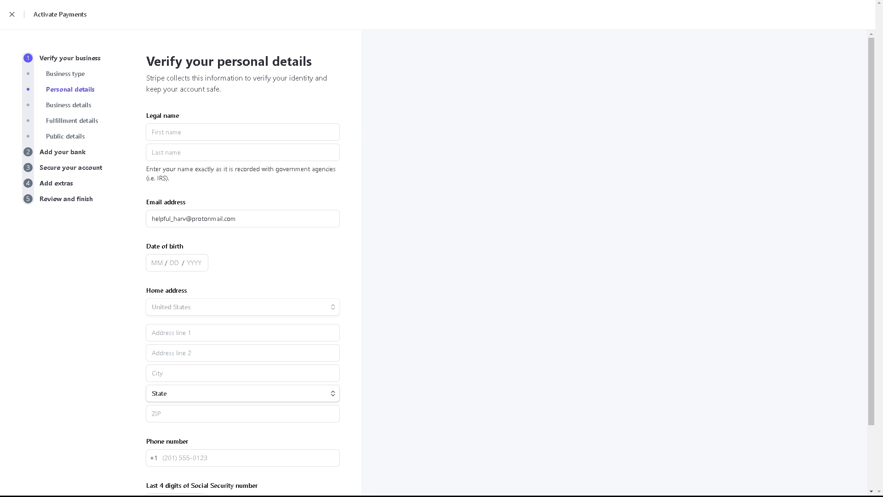
{"action": "mouse_move", "coordinate": [231, 318]}
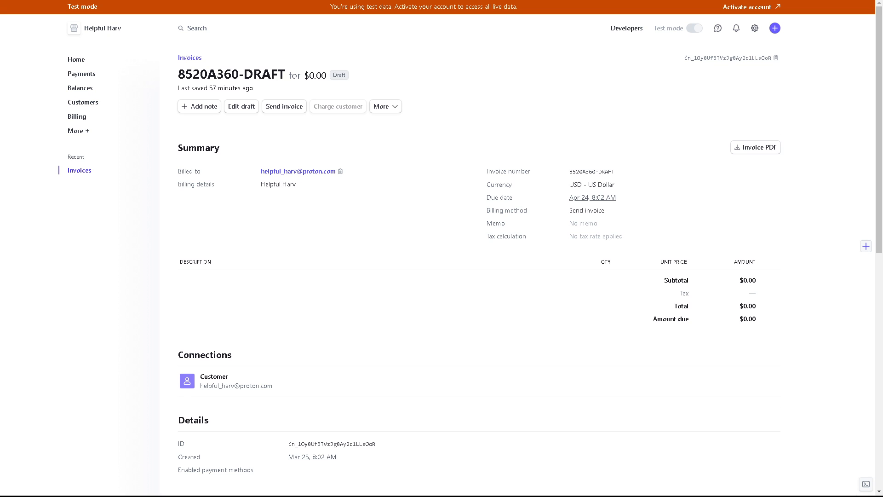
{"action": "mouse_move", "coordinate": [285, 305]}
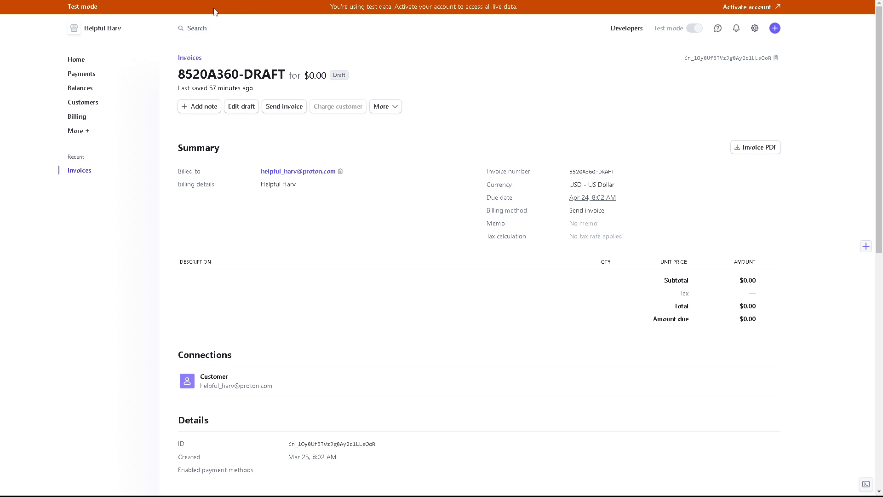
{"action": "mouse_move", "coordinate": [215, 11]}
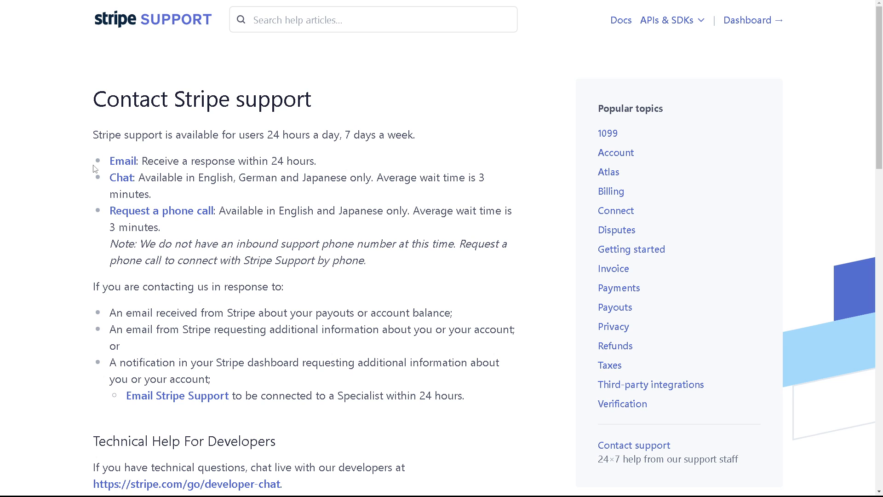
{"action": "mouse_move", "coordinate": [65, 219]}
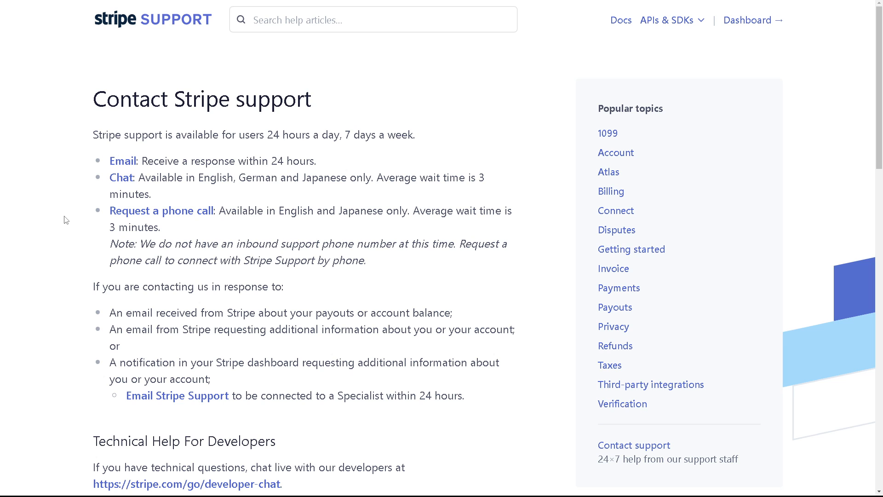
{"action": "mouse_move", "coordinate": [121, 177]}
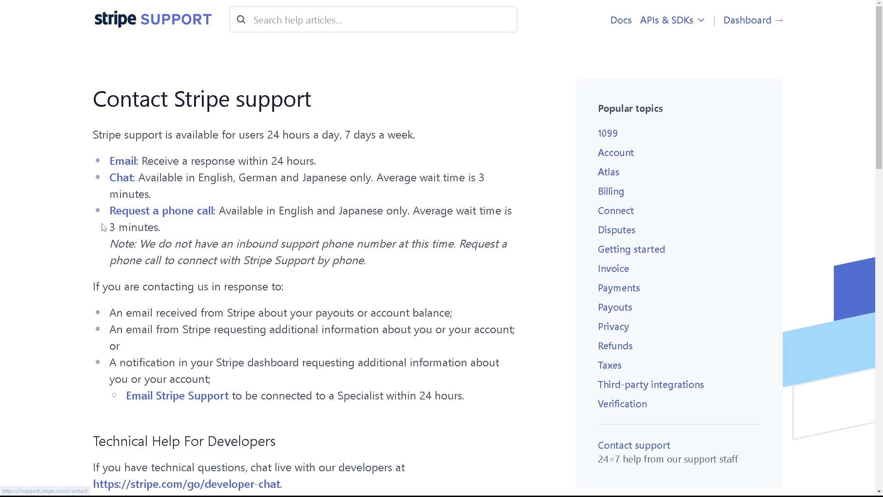
{"action": "mouse_move", "coordinate": [237, 222]}
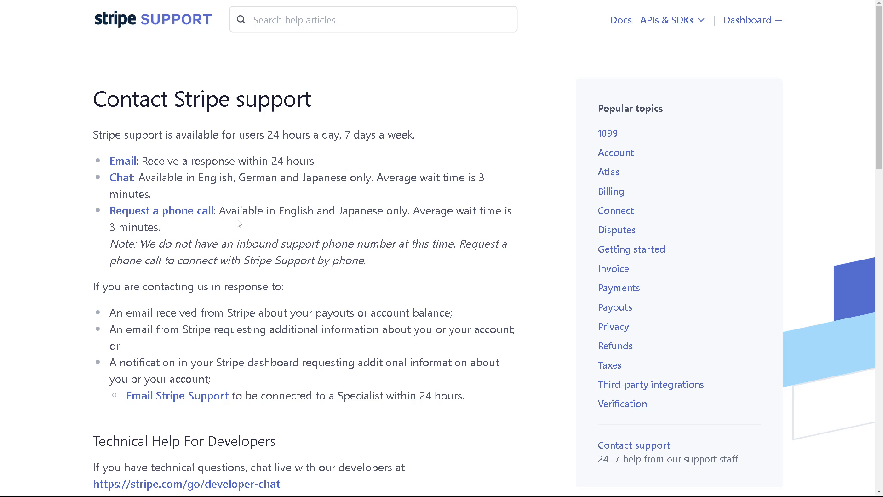
{"action": "mouse_move", "coordinate": [101, 250]}
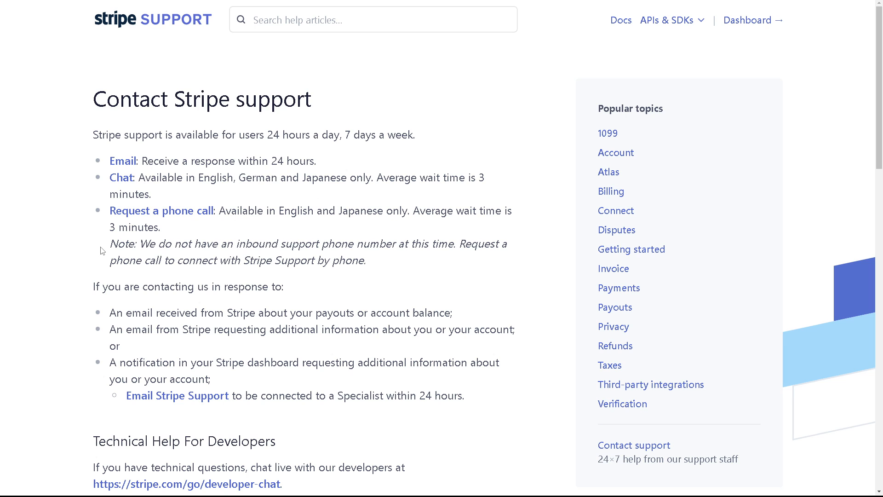